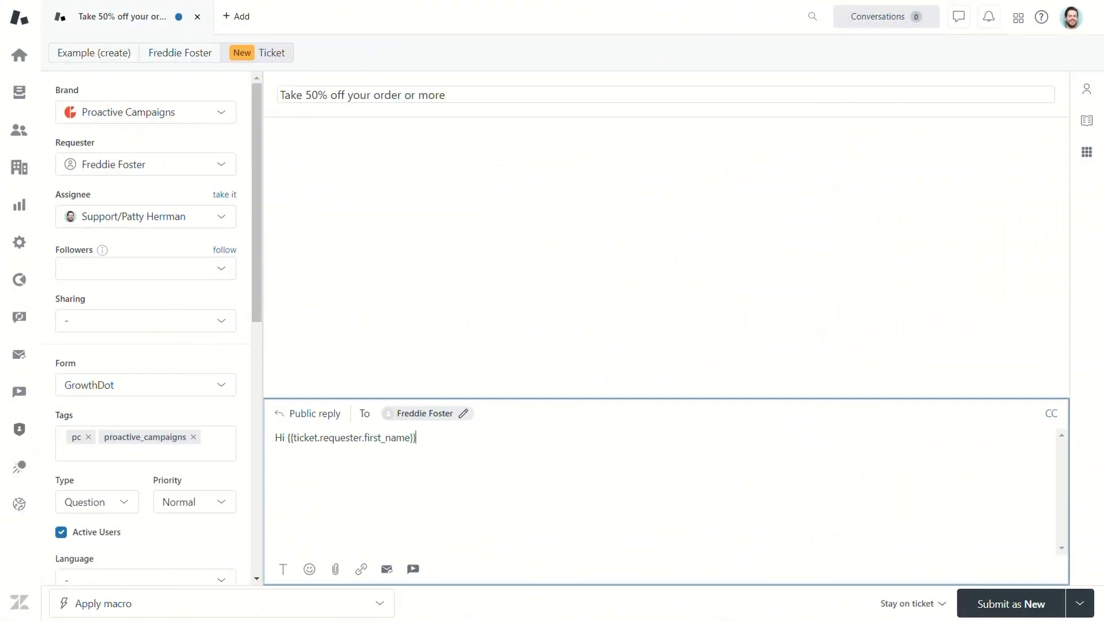
- Draft the 50% discount reply text, greeting the requester with the {{ticket.requester.first_name}} placeholder
type("We want to thank you for being our customer! We've just received a new supply and would like to offer you a 50% discount. The discount code is DIS50. It will expire in 3 days.")
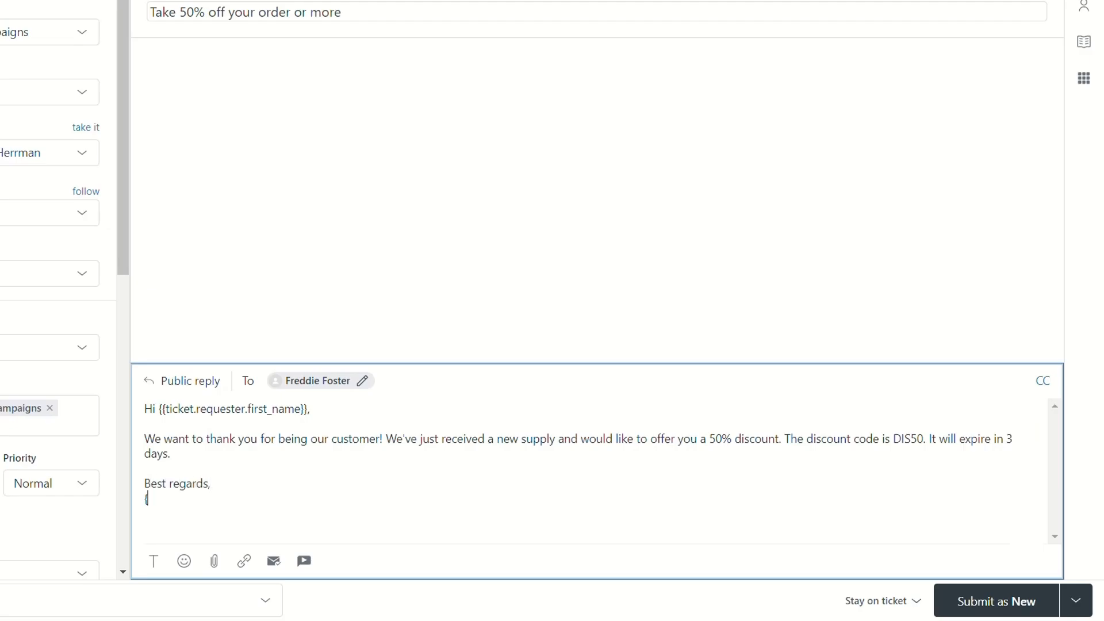
type("{{")
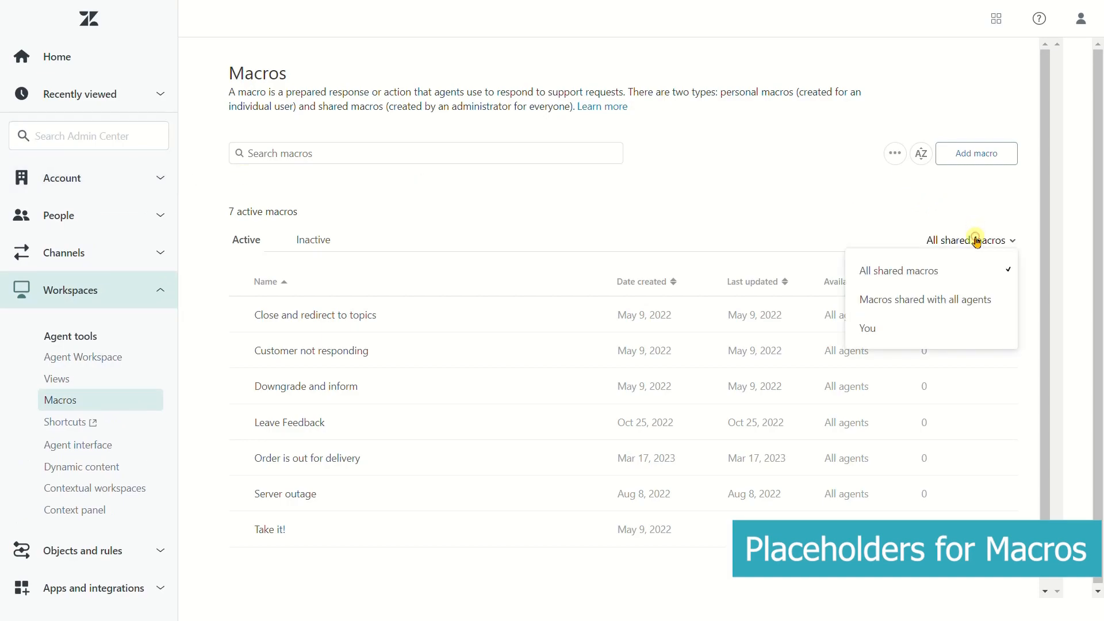
- Replace GrowthDot with {{ticket.brand.name}} and the signer with an assignee-name placeholder in the Welcome macro
left_click(867, 328)
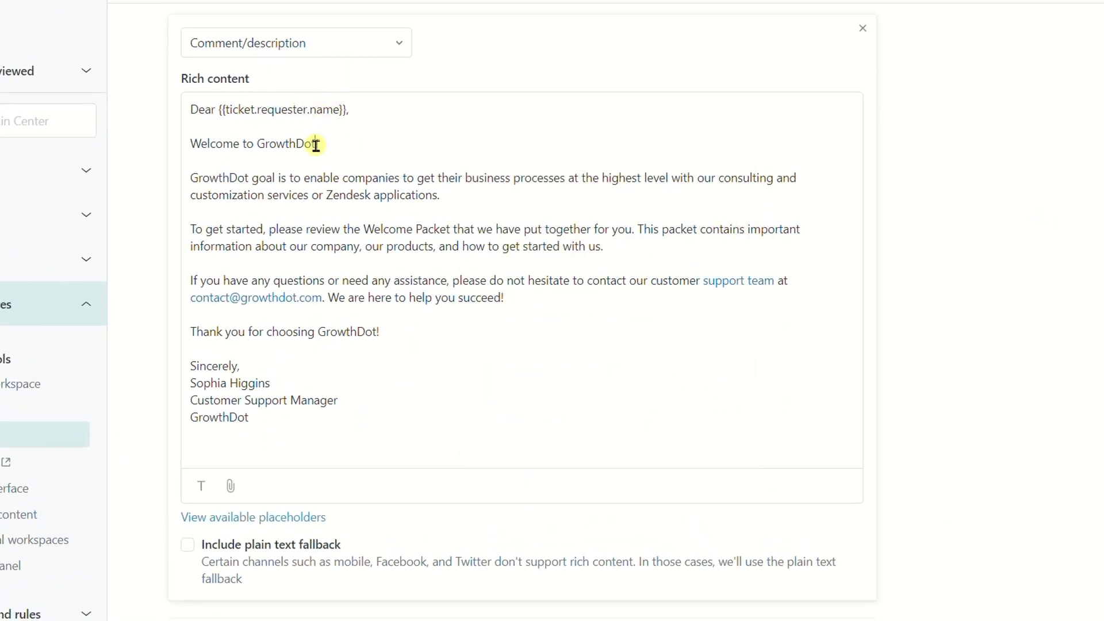
type("{{br")
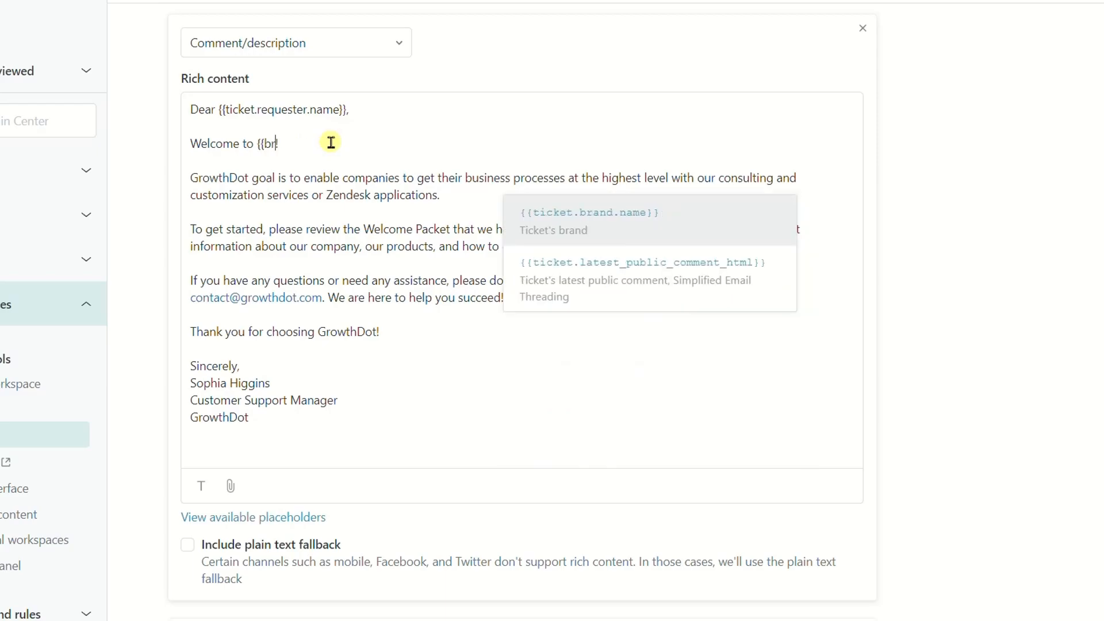
left_click(590, 212)
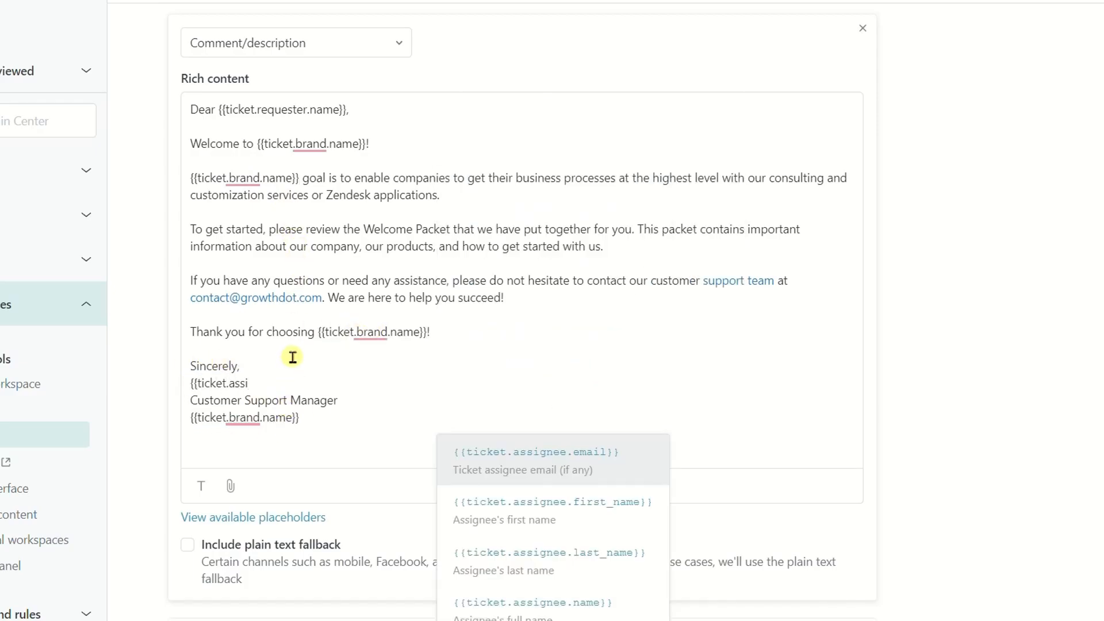
left_click(782, 555)
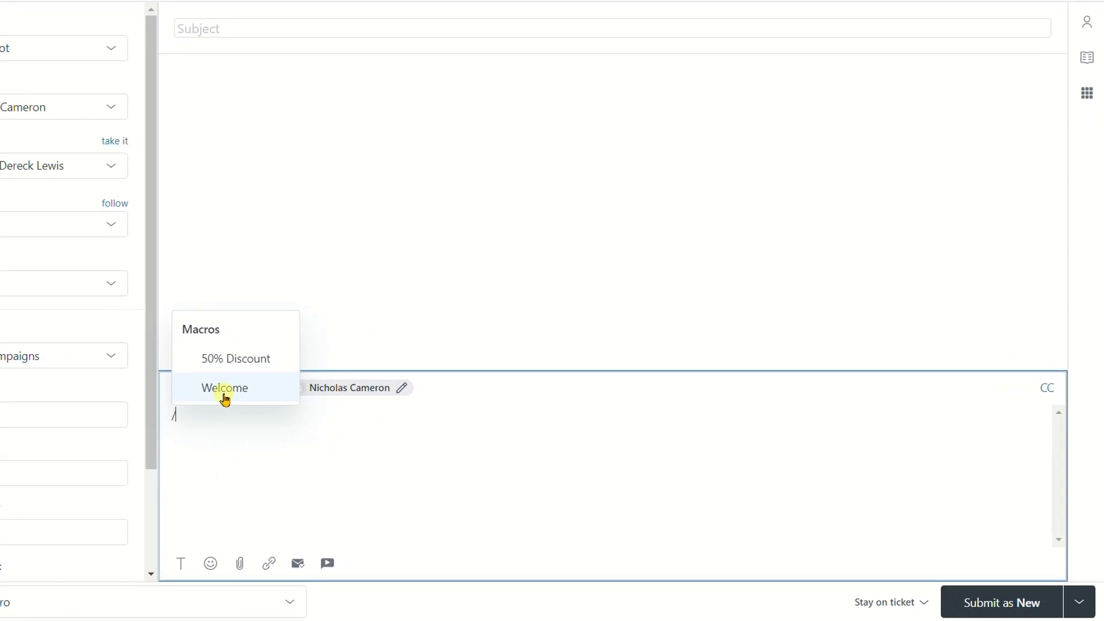
- Apply the Welcome macro to the new ticket reply, then go to the Triggers admin list
left_click(225, 387)
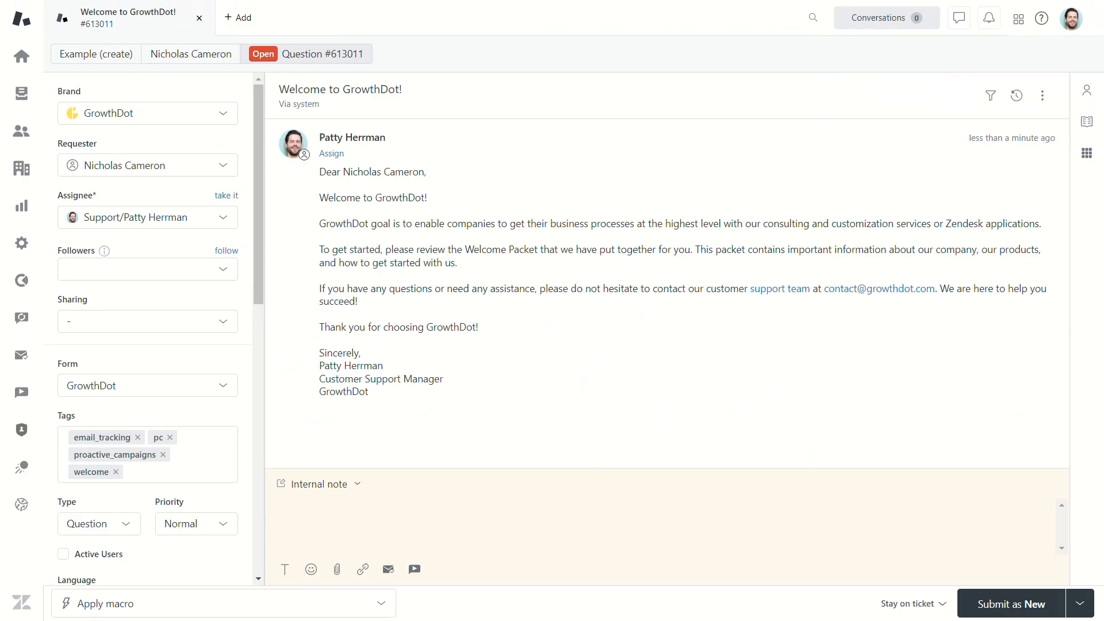
left_click(222, 603)
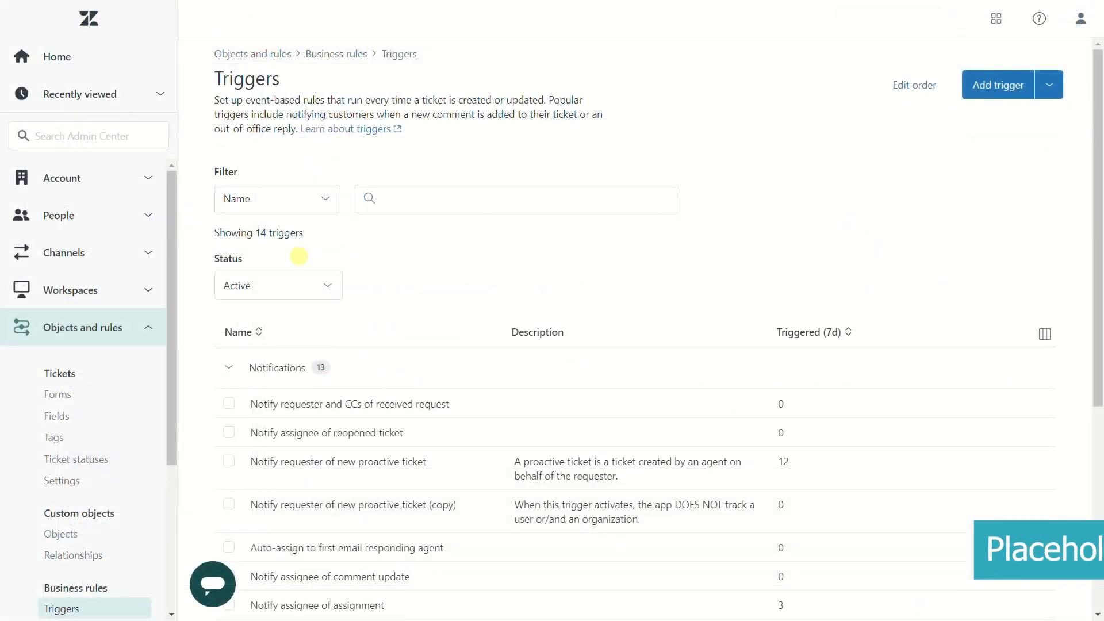
- Scroll through the notification triggers list
scroll("down", 3)
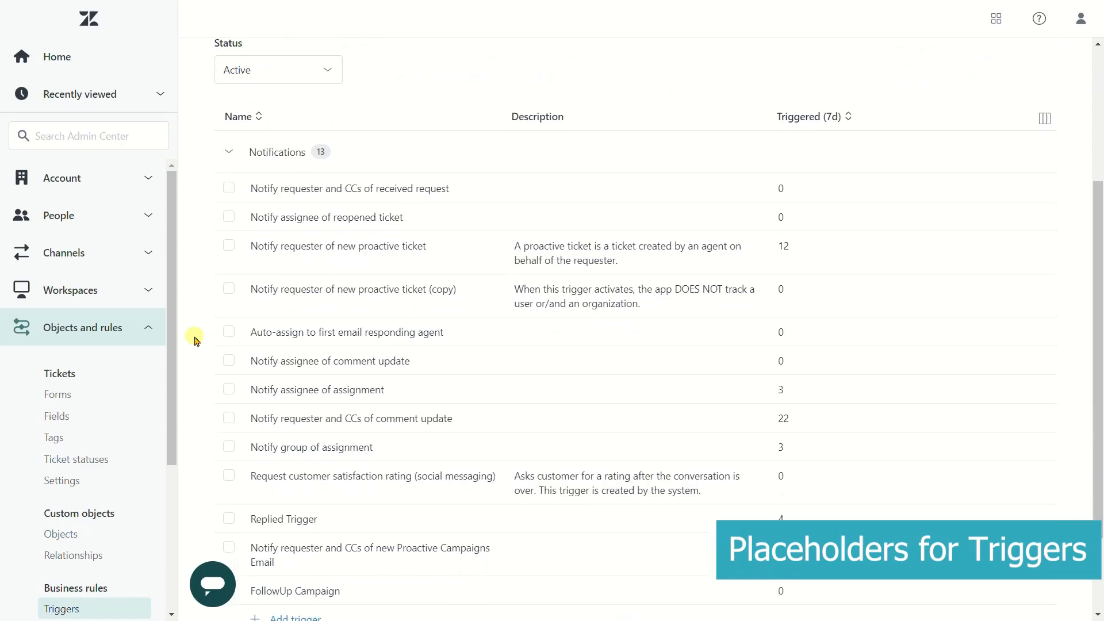
scroll("down", 3)
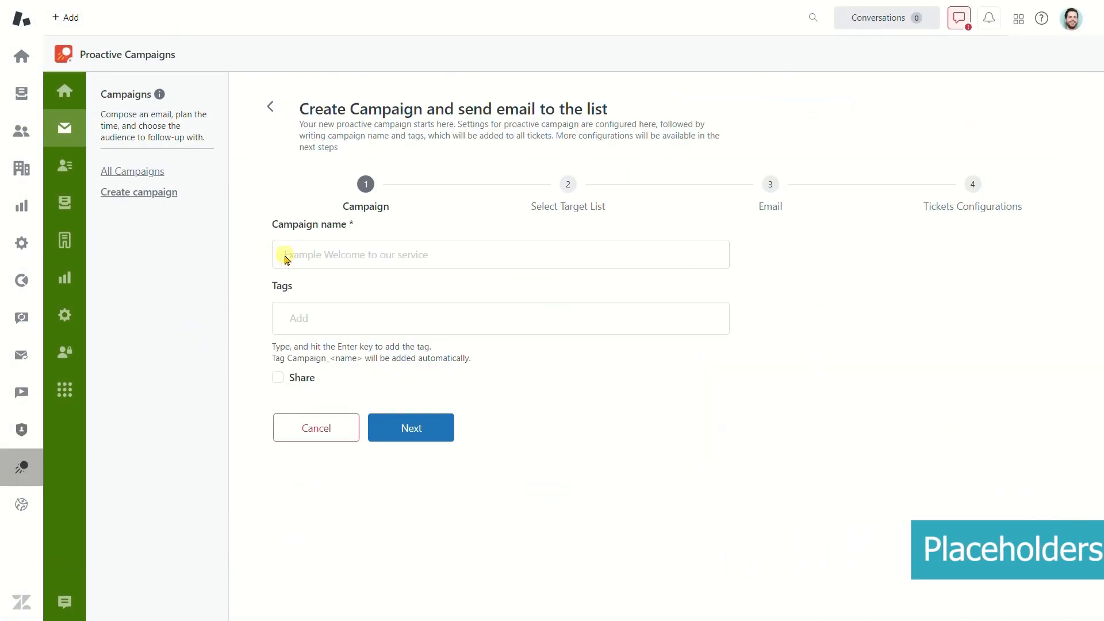
- Choose the Welcome macro as the proactive campaign email content
left_click(410, 428)
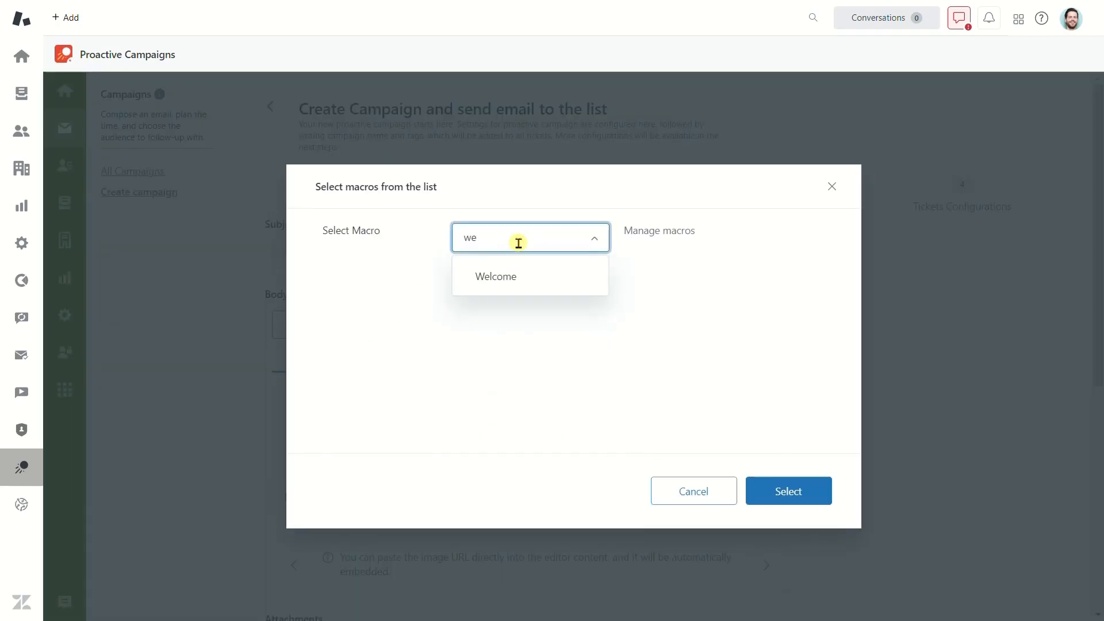
left_click(786, 491)
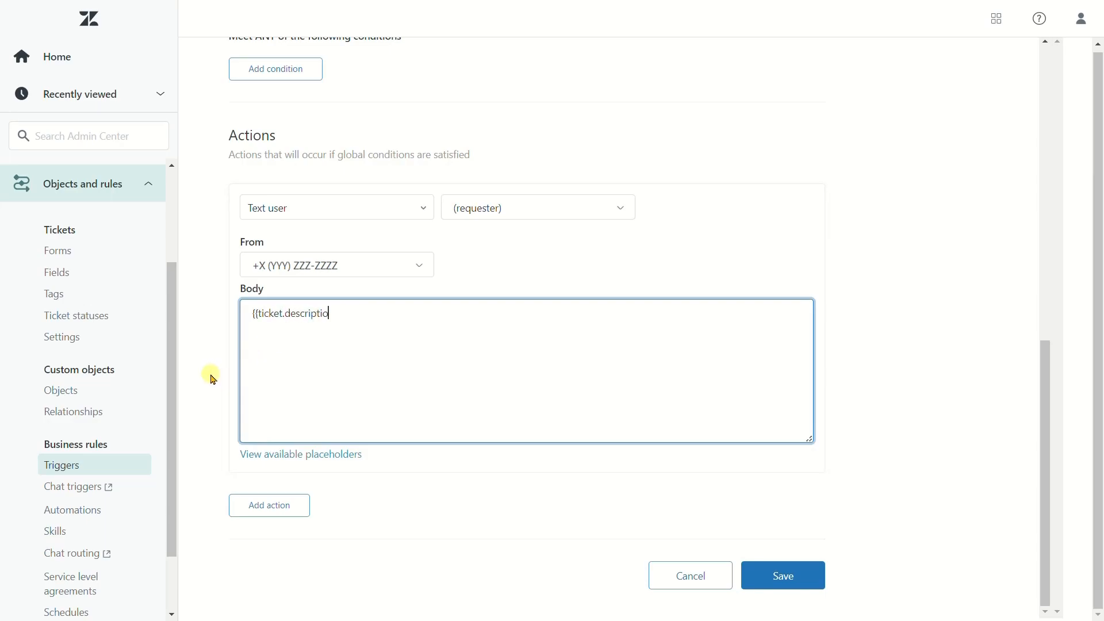
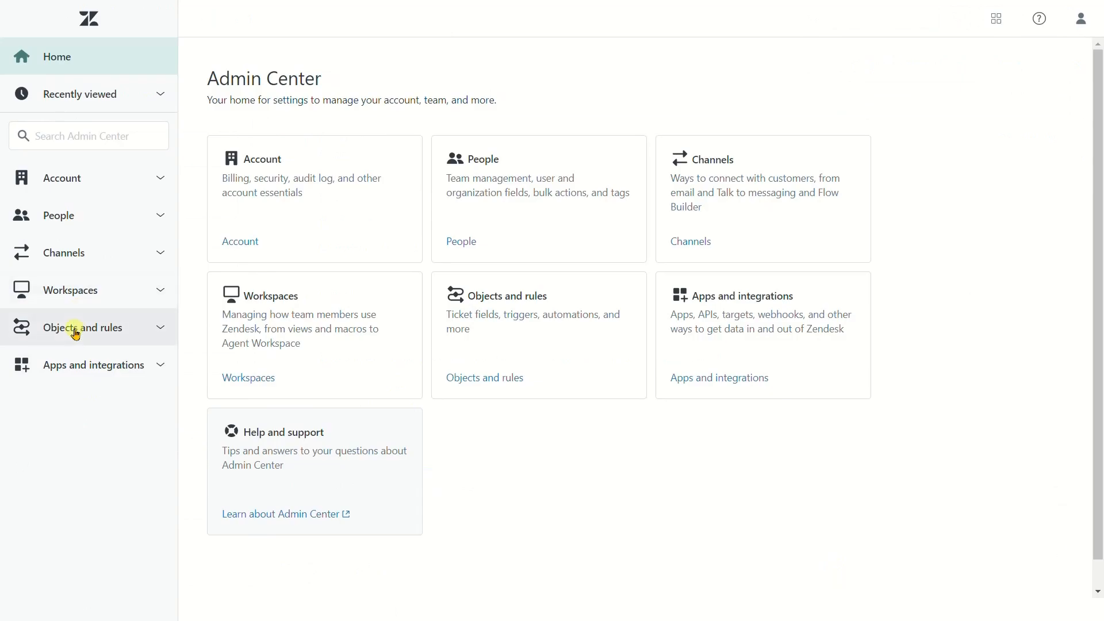
- Add a Number-type ticket field named Tracking Number and save it
left_click(82, 326)
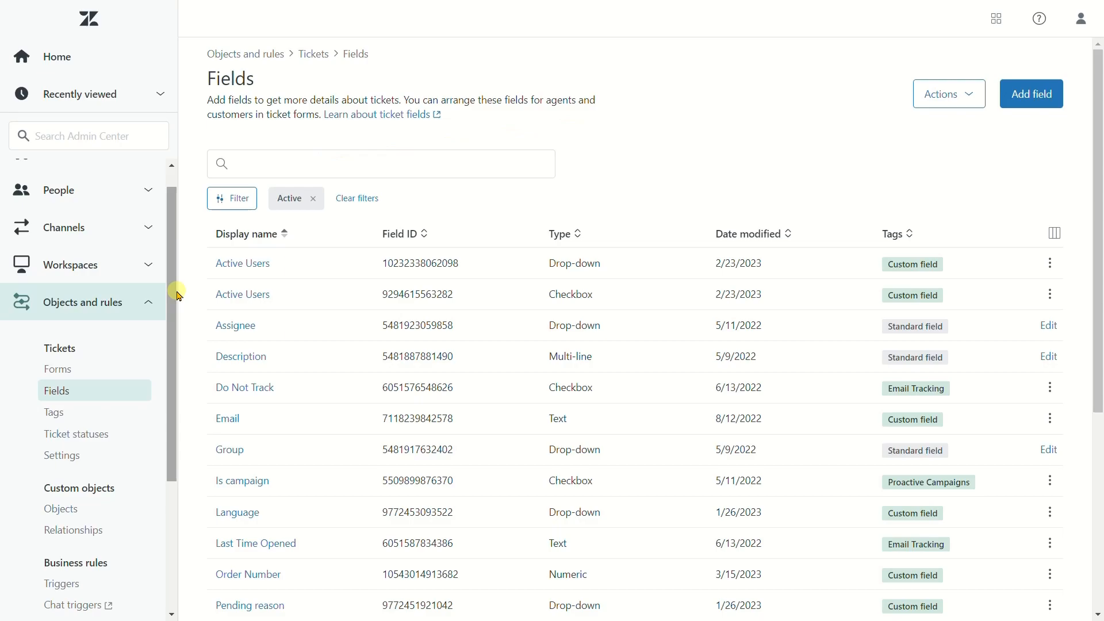
left_click(1030, 93)
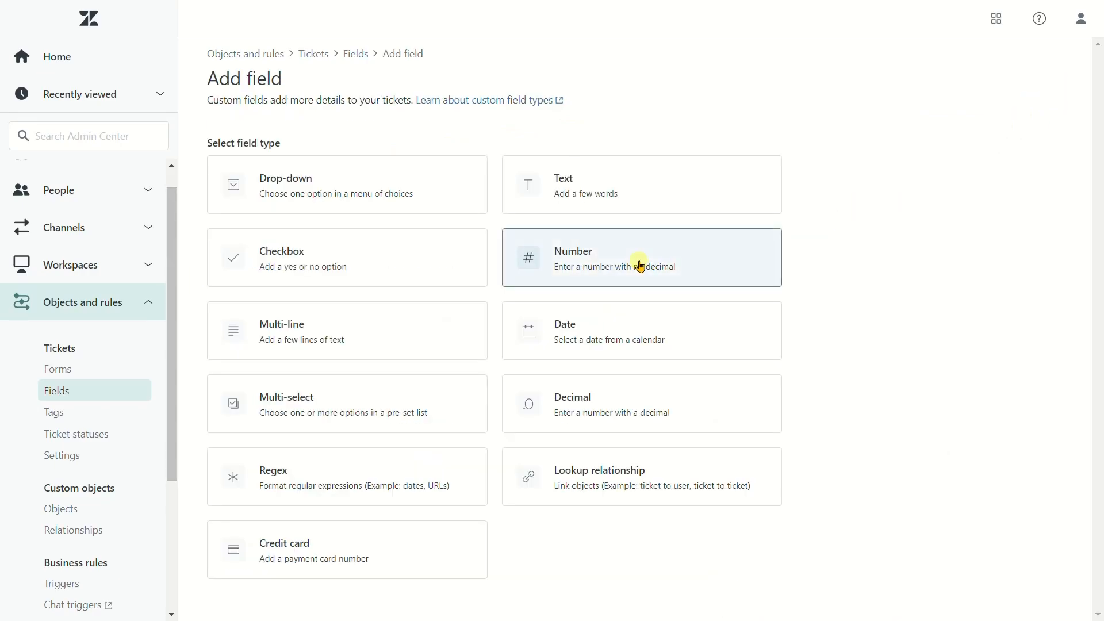
left_click(640, 256)
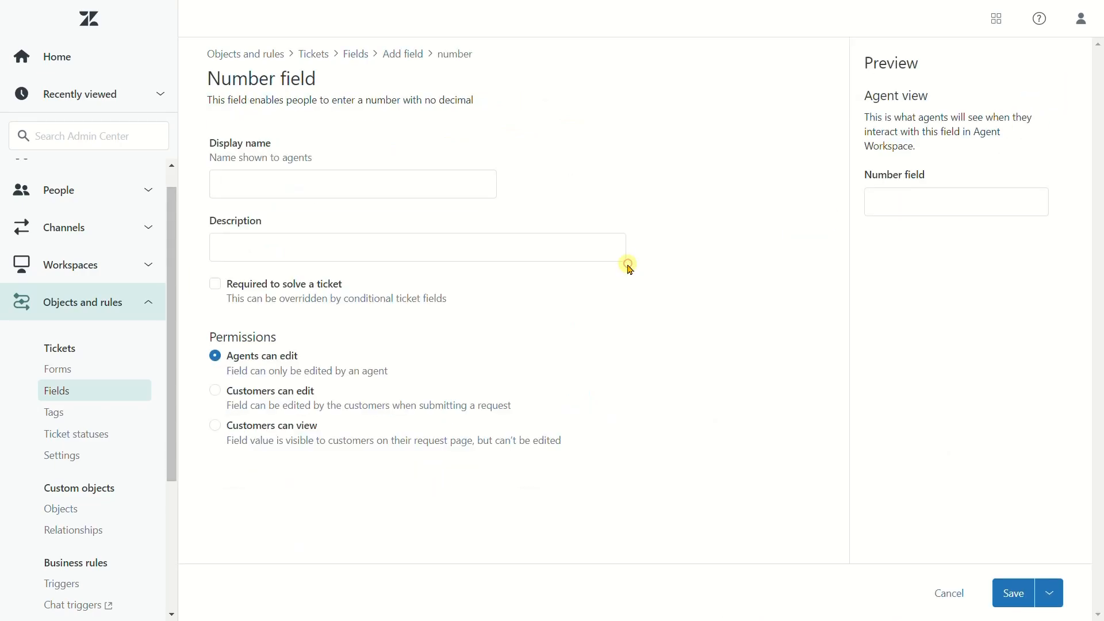
type("Tracking Number")
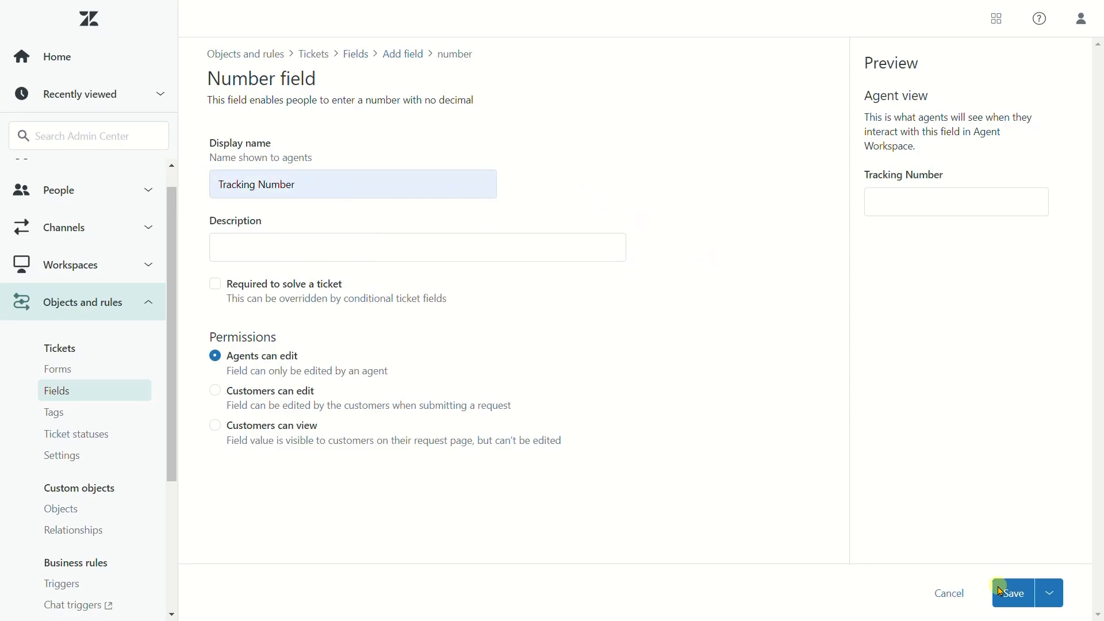
left_click(1010, 592)
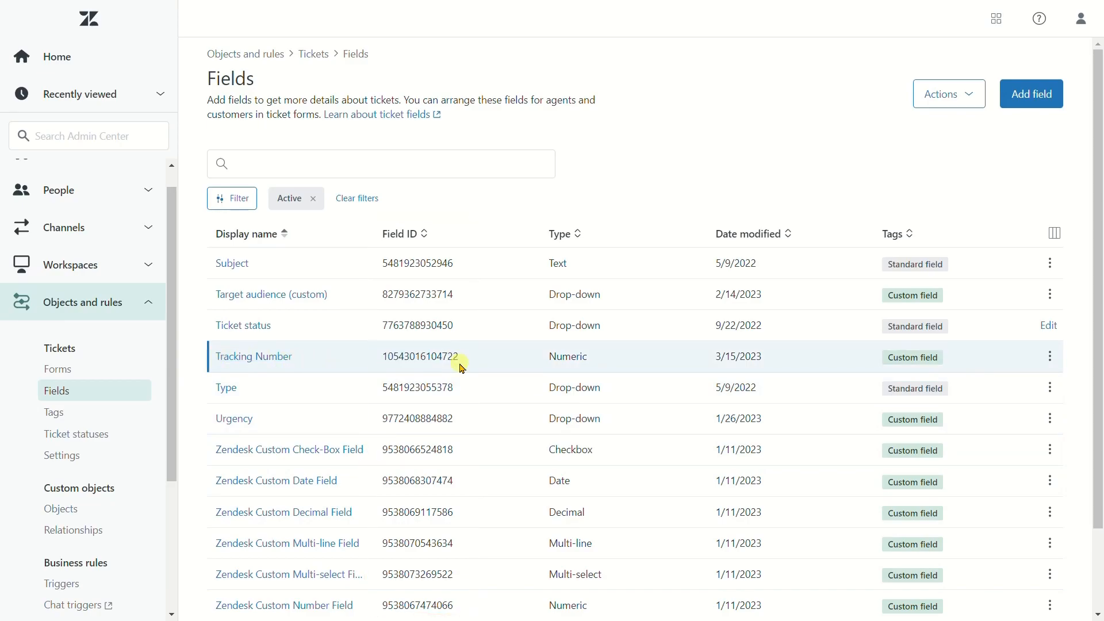
mouse_move(56, 369)
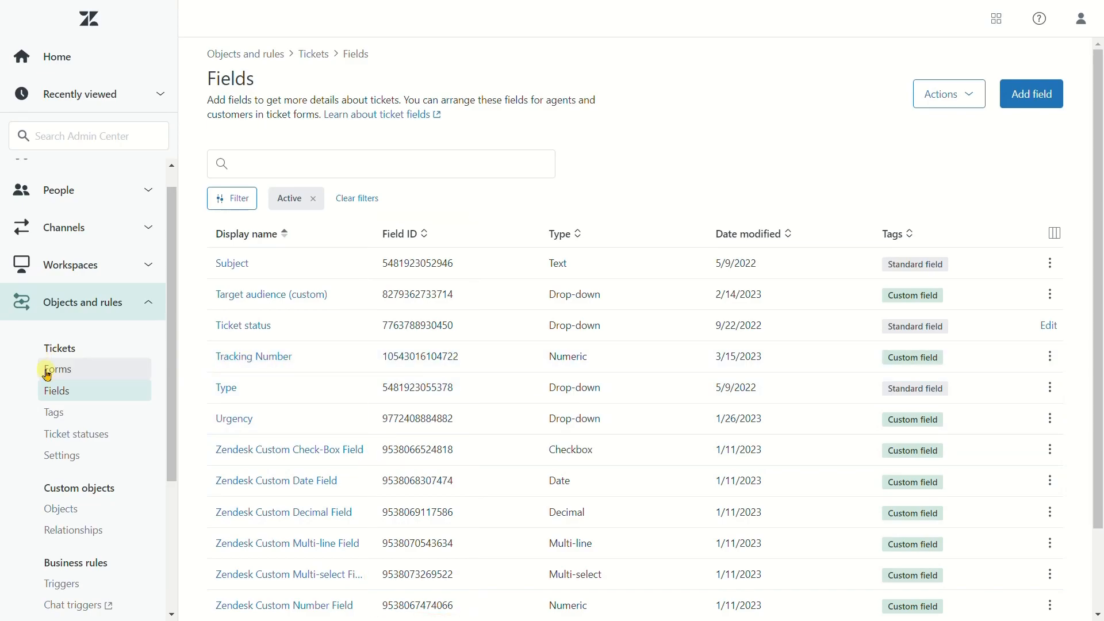
- Add the Tracking Number field to the ticket form and save the form
left_click(57, 369)
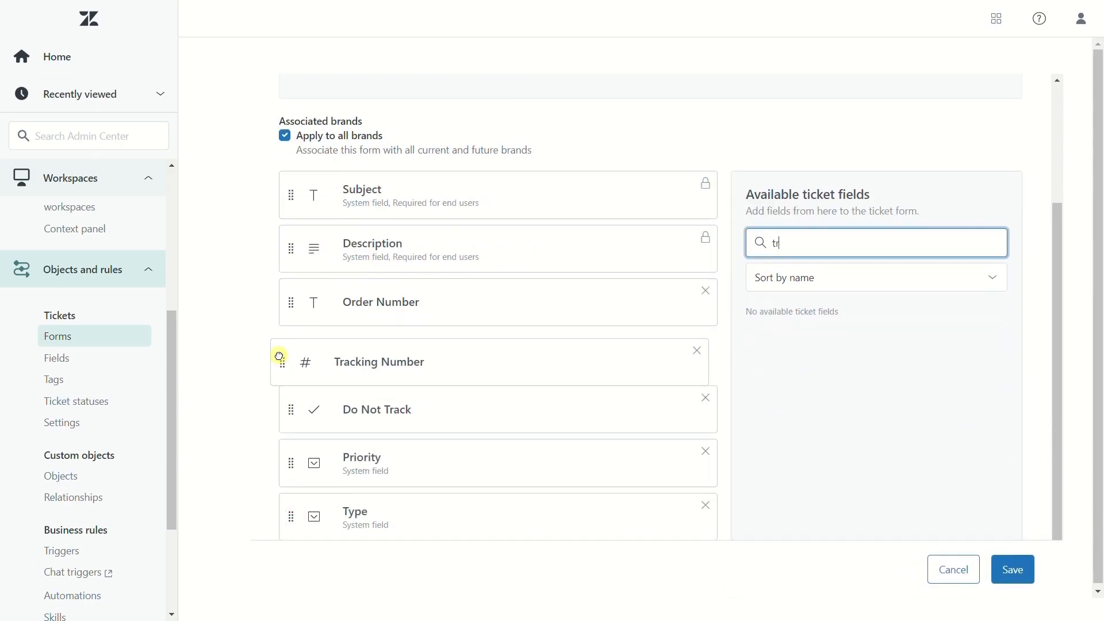
left_click(1011, 570)
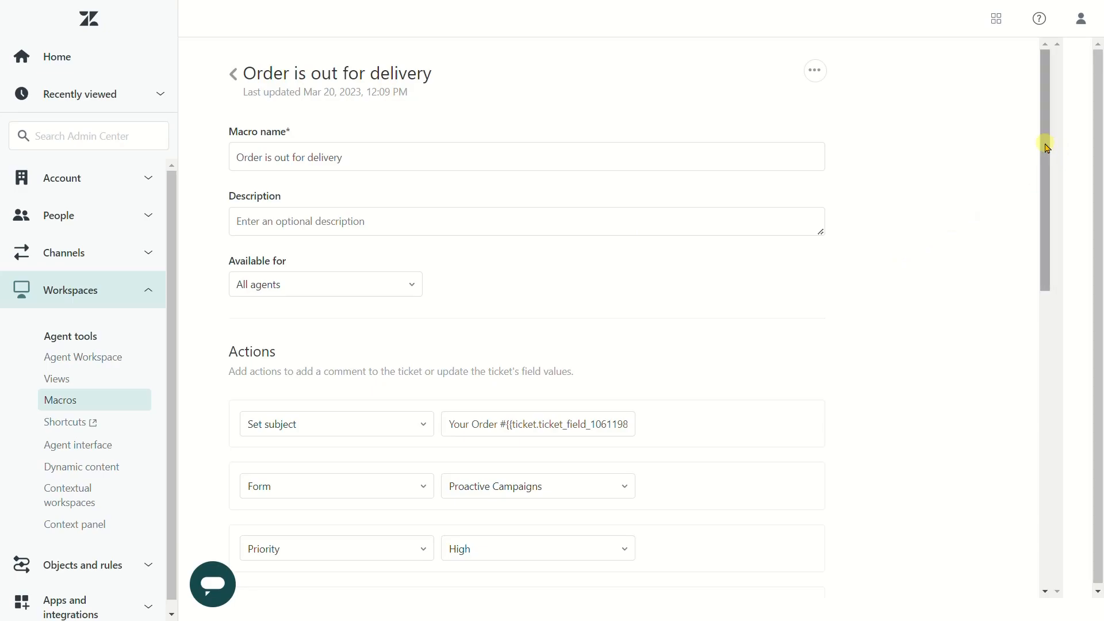
scroll("down", 3)
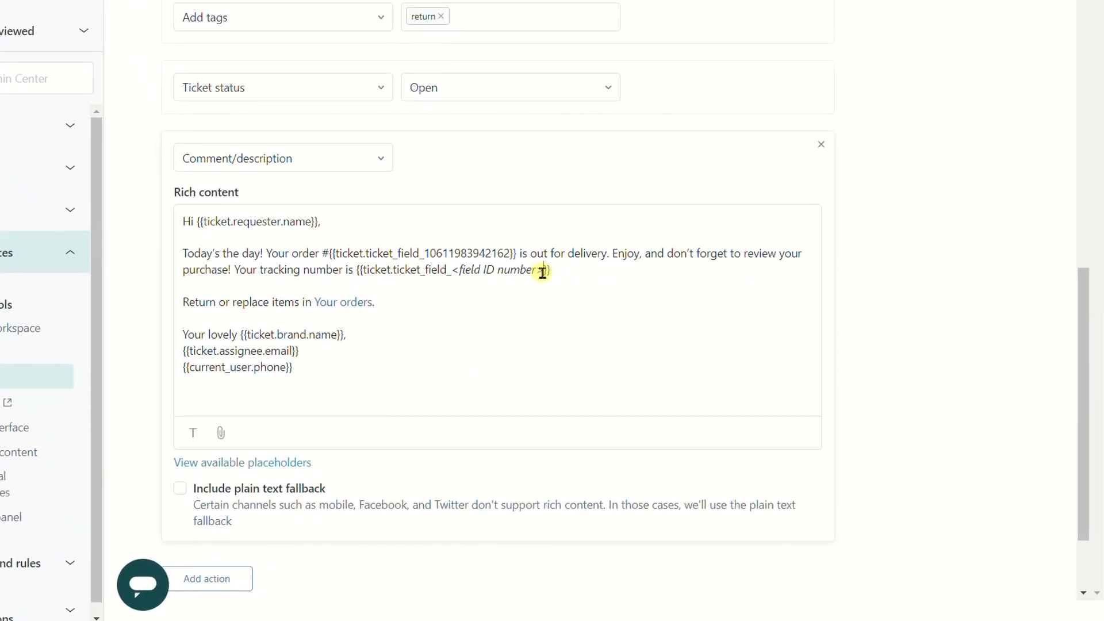
double_click(498, 269)
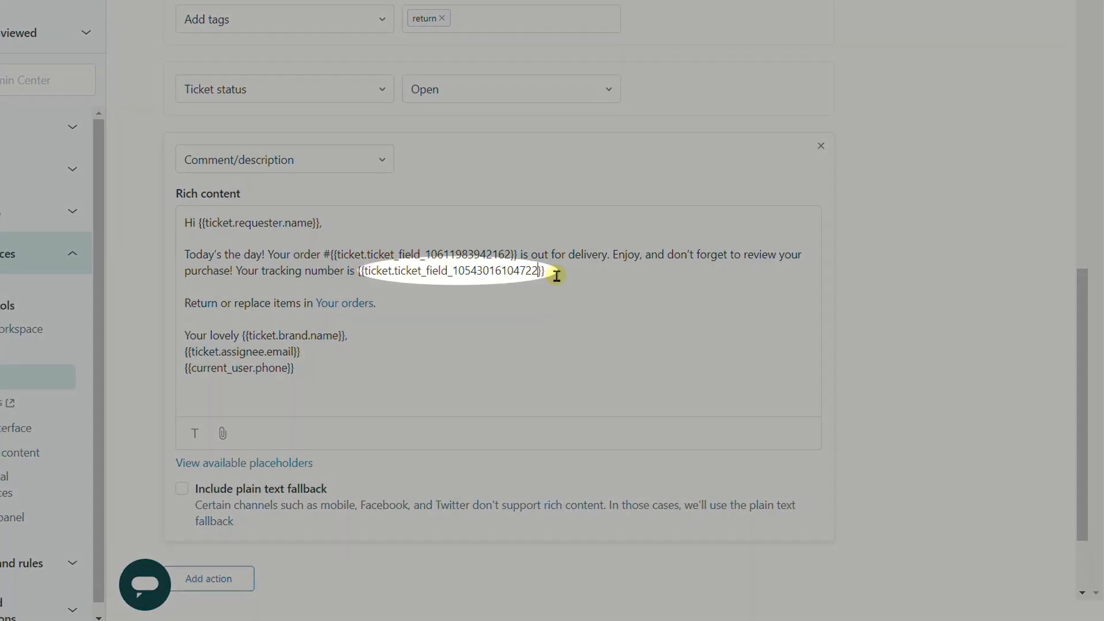
left_click(783, 554)
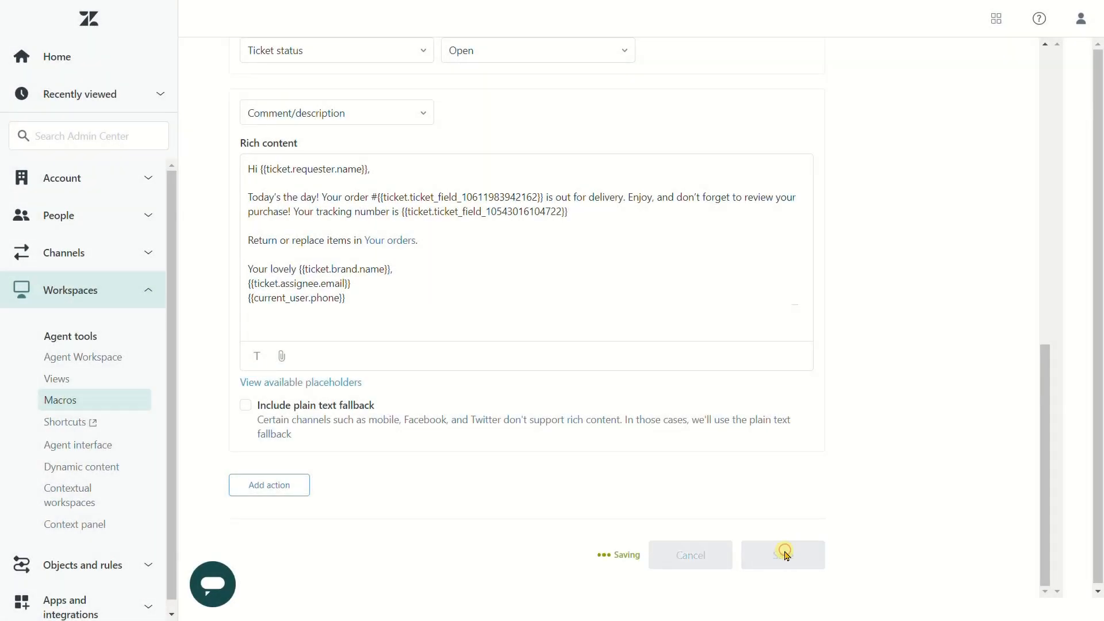
left_click(783, 554)
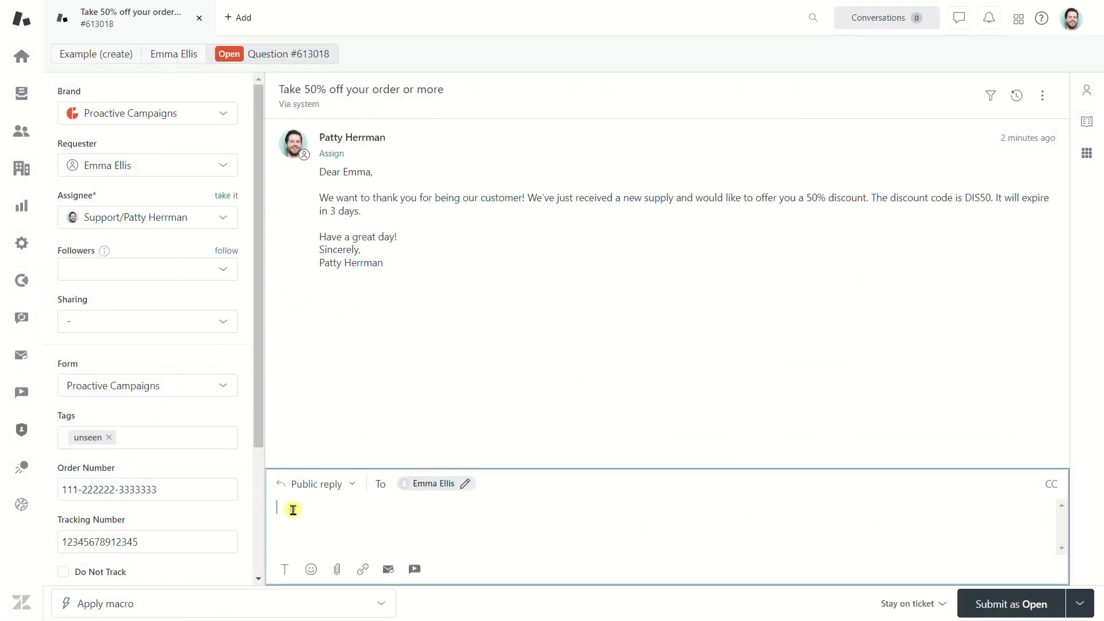
left_click(106, 604)
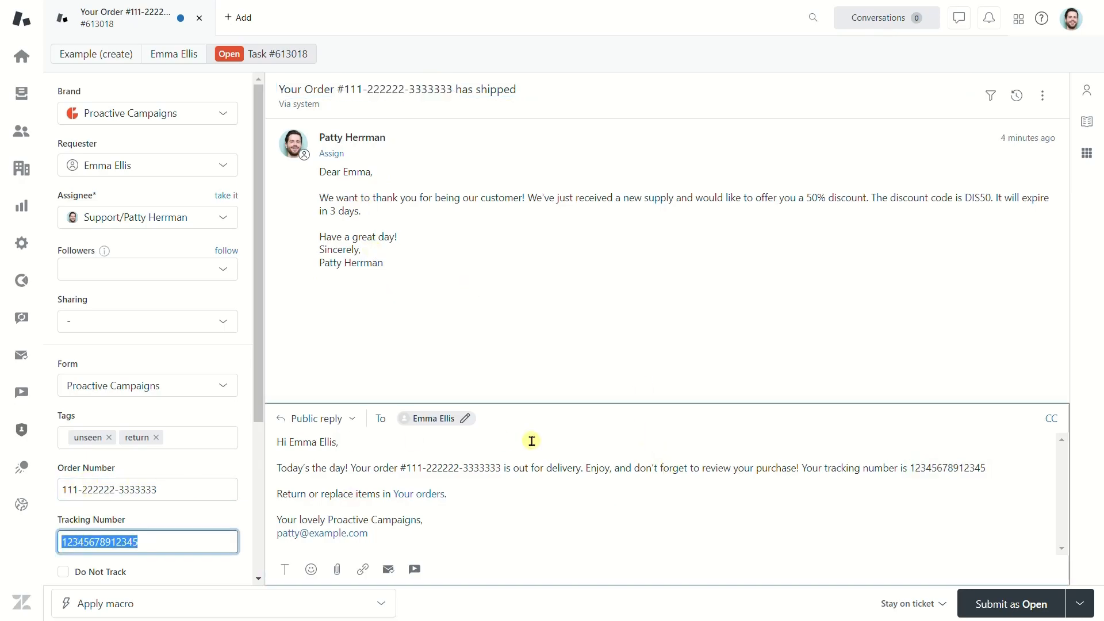
left_click(1010, 604)
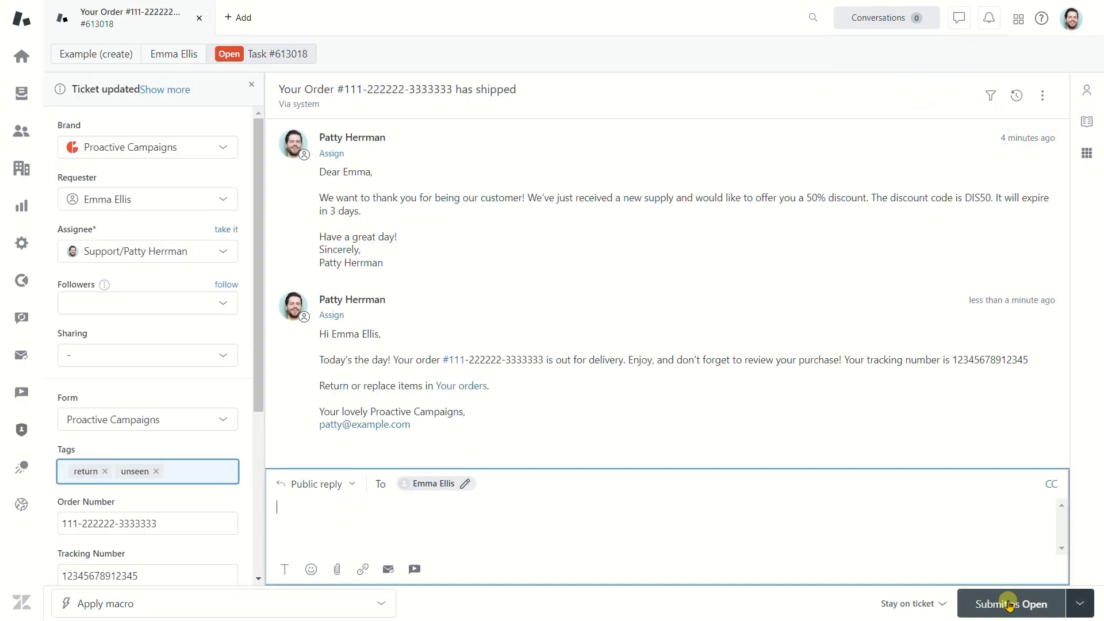